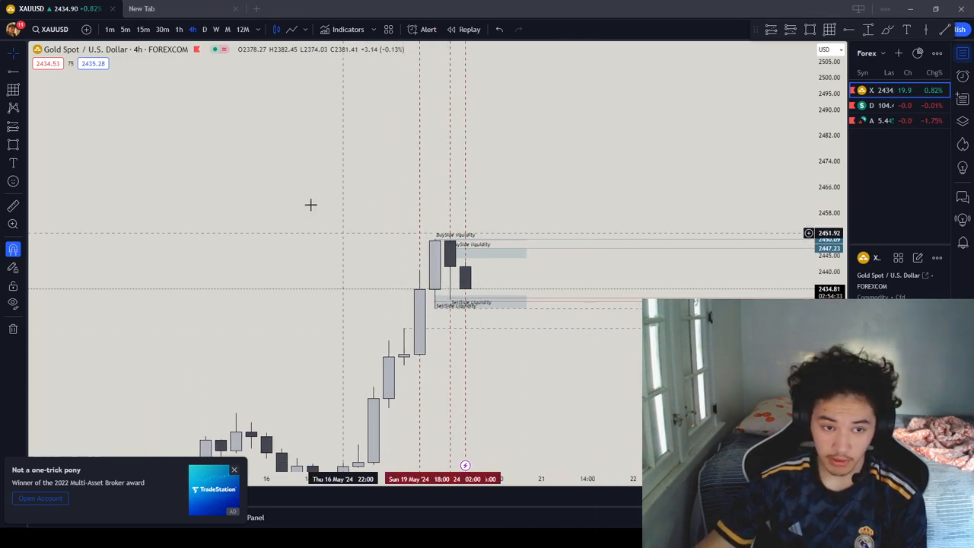
# Cycle the Gold Spot chart through 1-hour, 15-minute and 4-hour candles, settling on 1-hour.
pyautogui.click(179, 29)
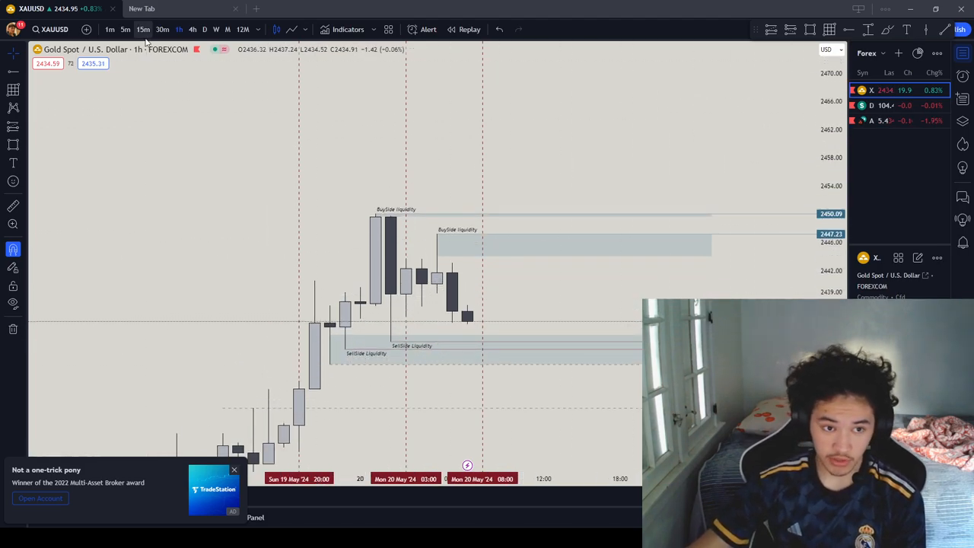
pyautogui.click(143, 29)
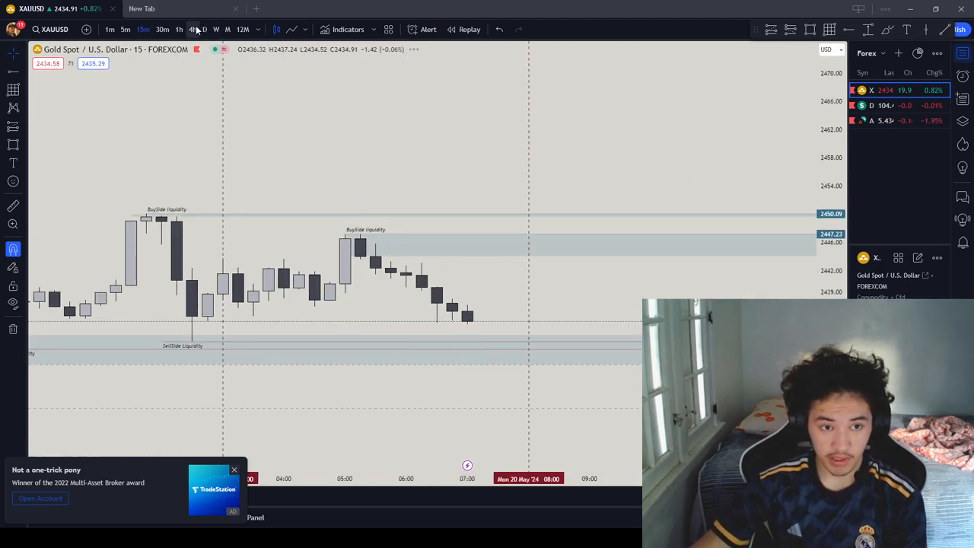
pyautogui.click(191, 29)
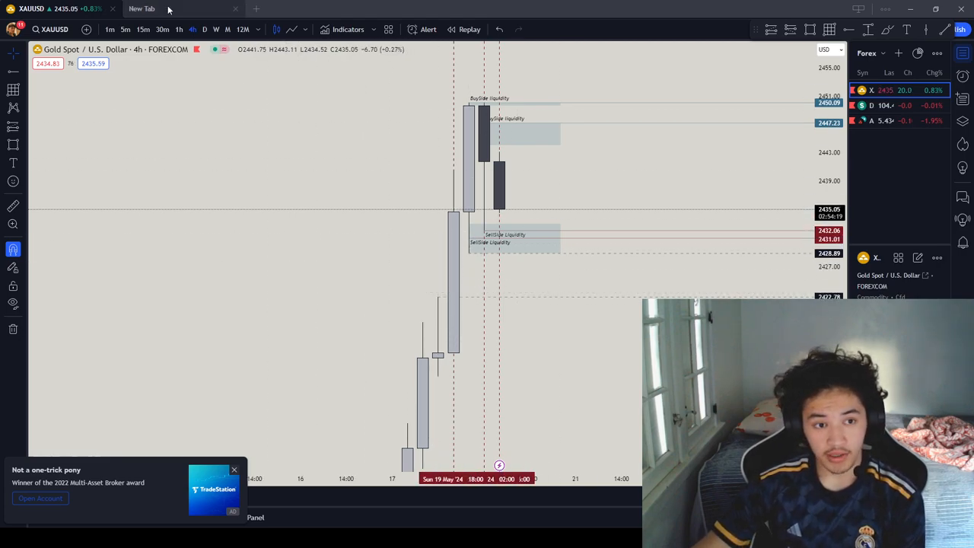
pyautogui.click(180, 29)
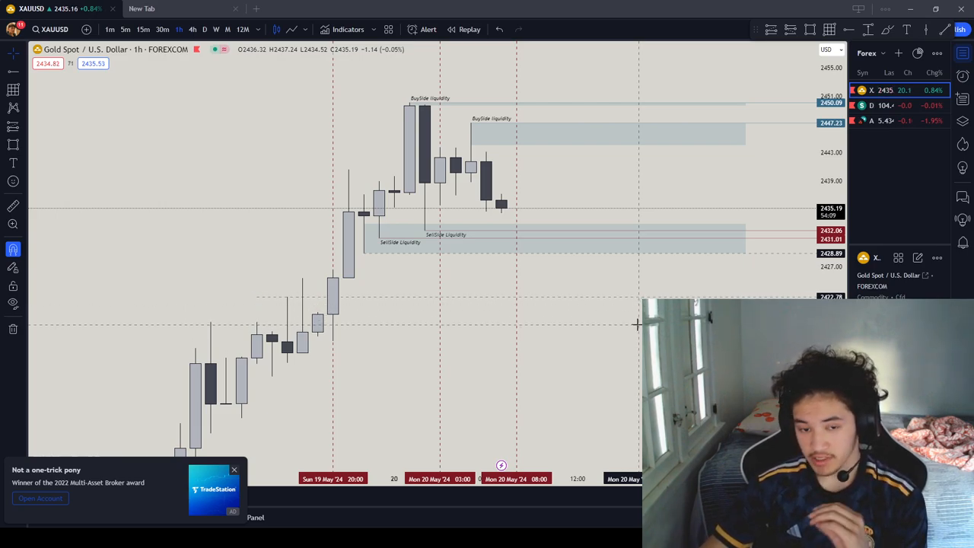
pyautogui.moveTo(631, 325)
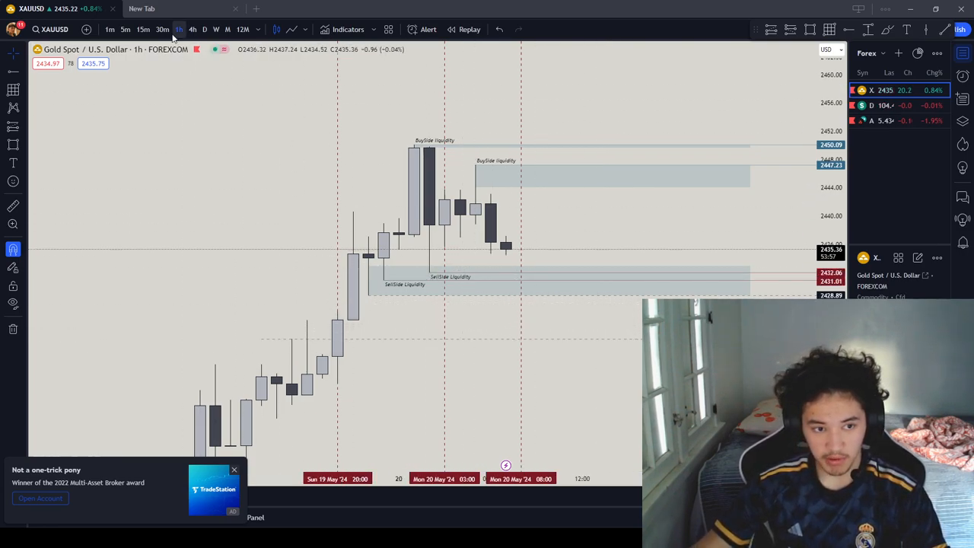
# View gold on 15-minute then 30-minute candles, then switch to the US Dollar Index.
pyautogui.click(144, 29)
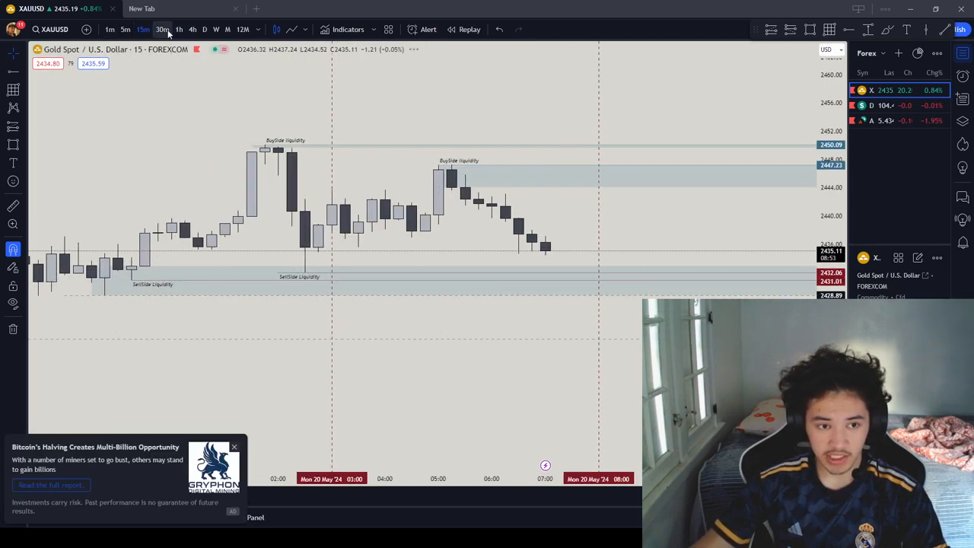
pyautogui.click(161, 29)
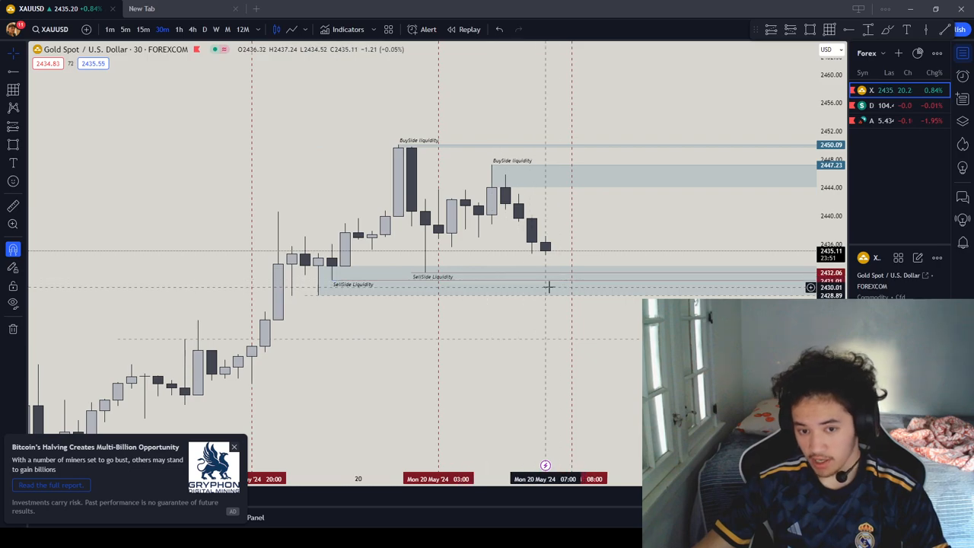
pyautogui.moveTo(596, 281)
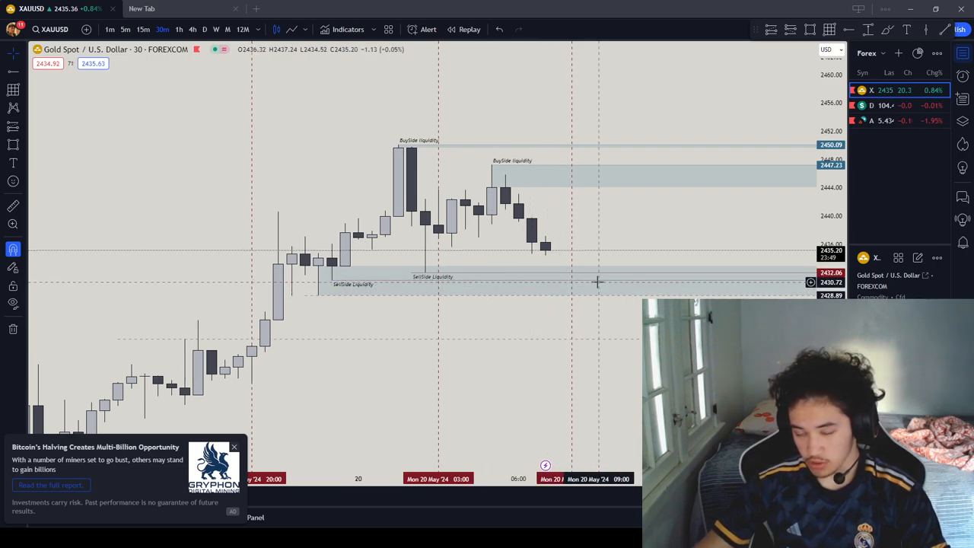
pyautogui.moveTo(596, 330)
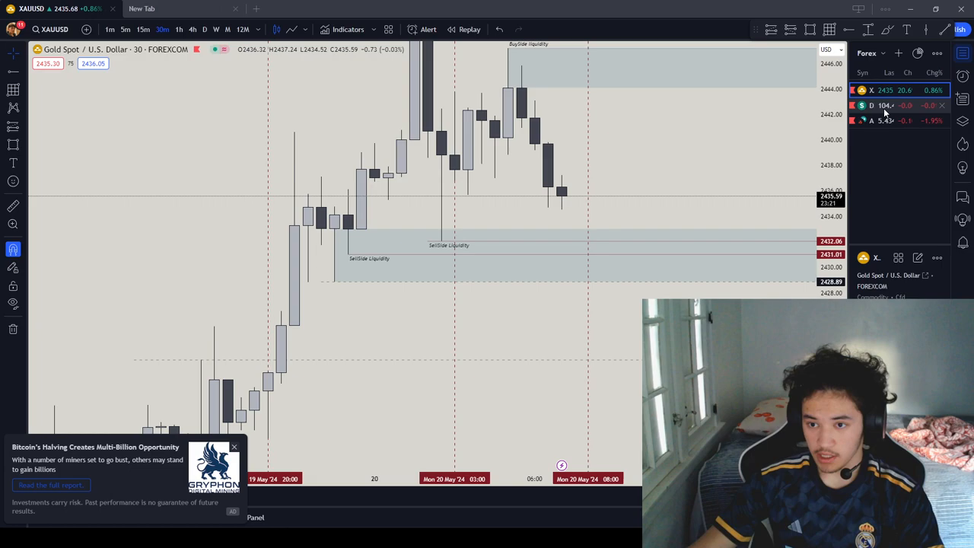
pyautogui.click(884, 105)
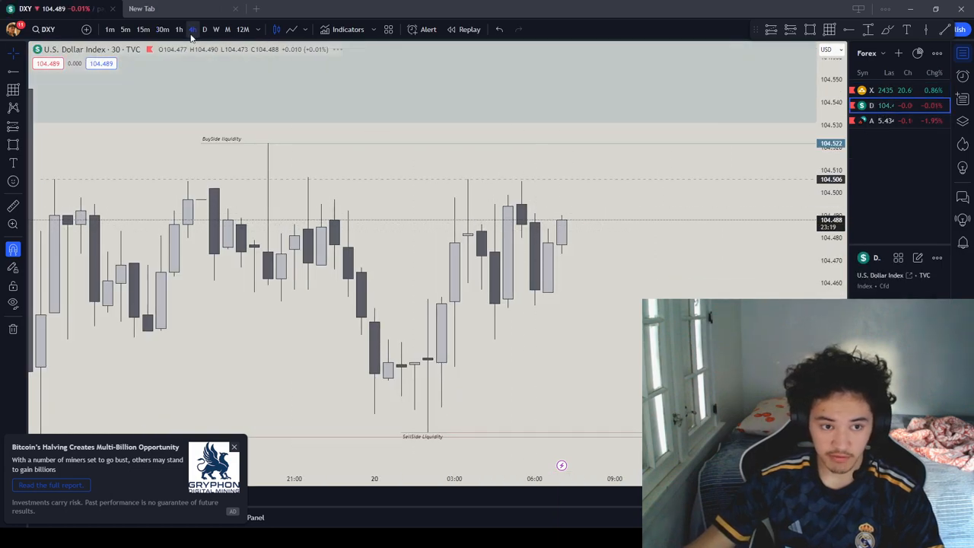
# Show the US Dollar Index on 4-hour candles with its fair value gap zone.
pyautogui.click(192, 29)
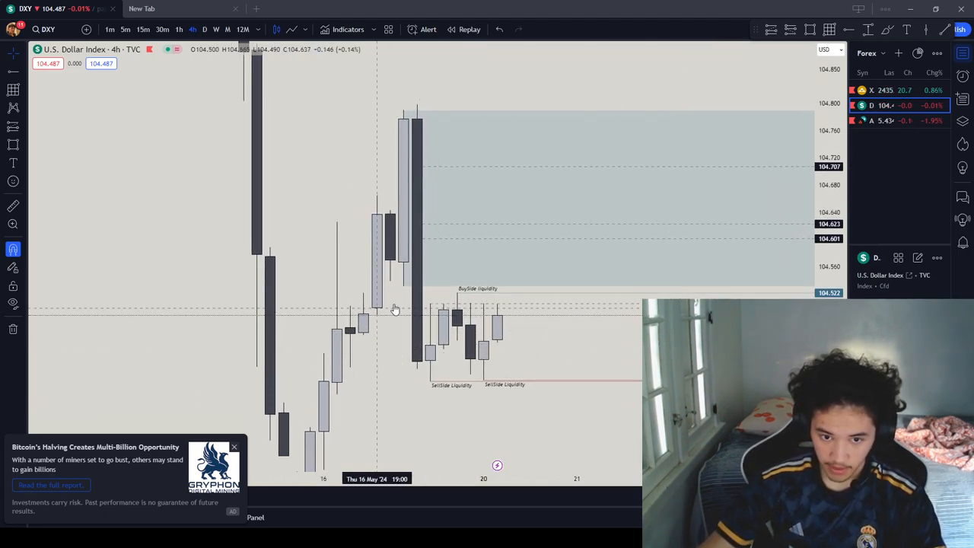
pyautogui.moveTo(457, 297)
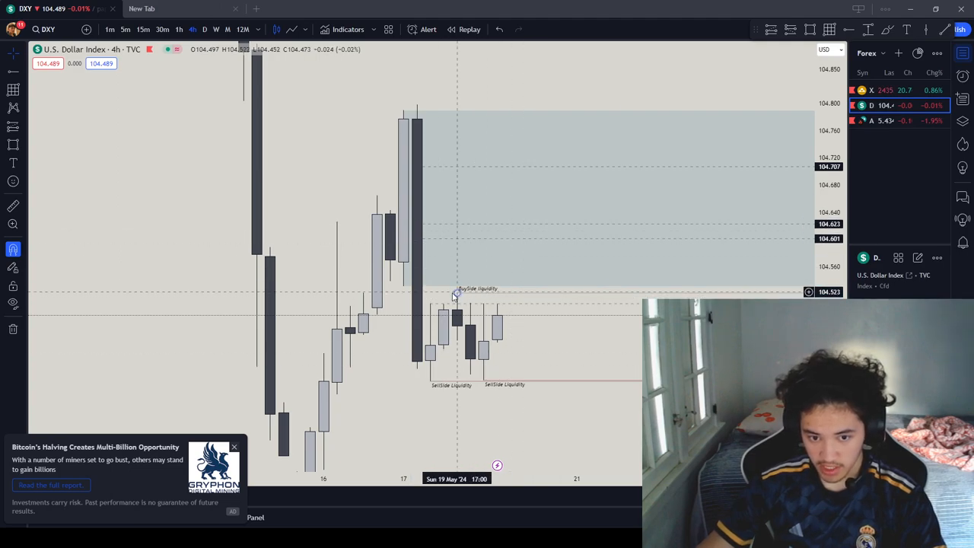
pyautogui.moveTo(469, 244)
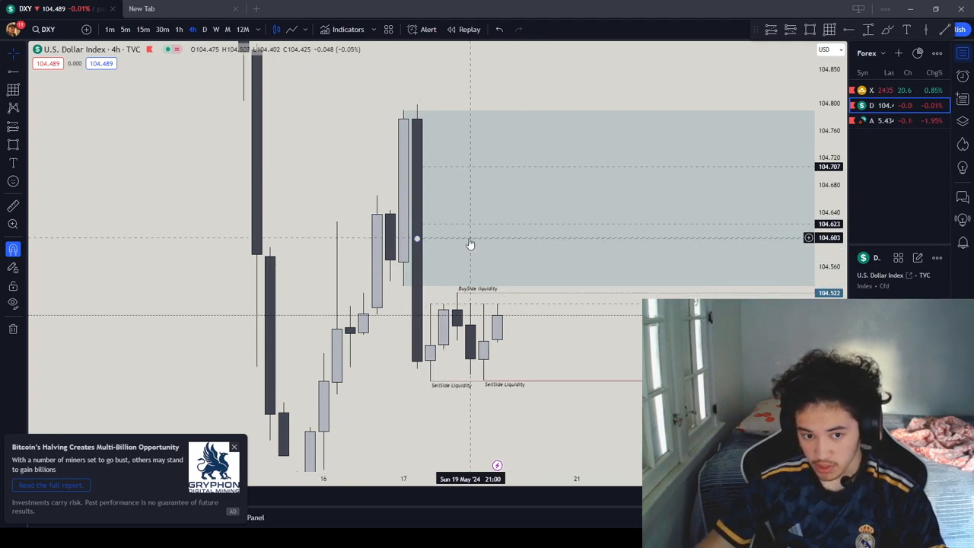
pyautogui.moveTo(472, 295)
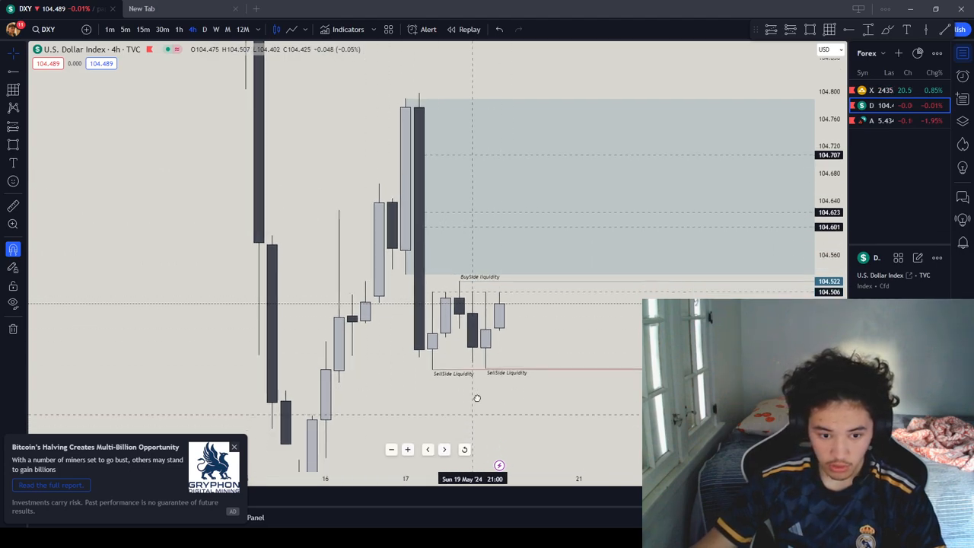
# Show the US Dollar Index on 1-hour candles below the shaded gap zone.
pyautogui.click(179, 29)
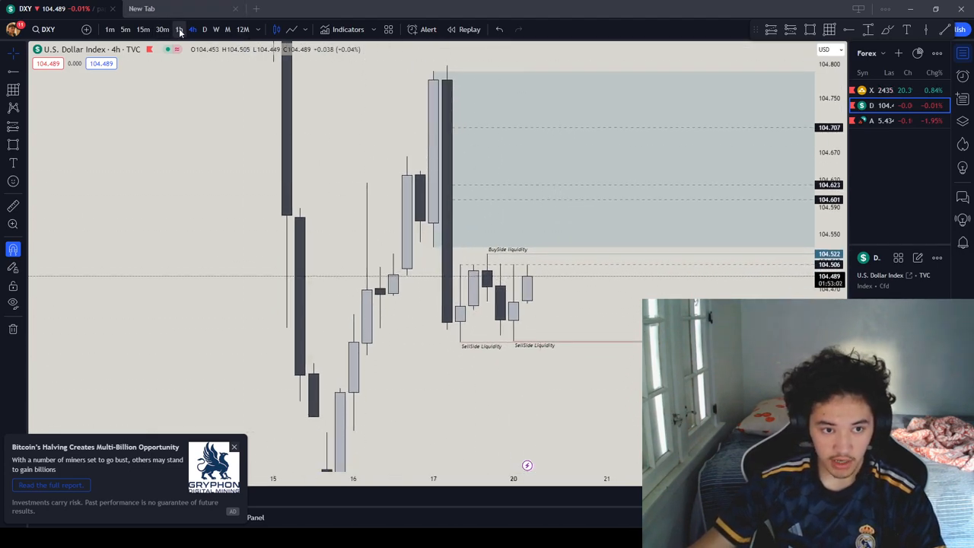
pyautogui.click(180, 29)
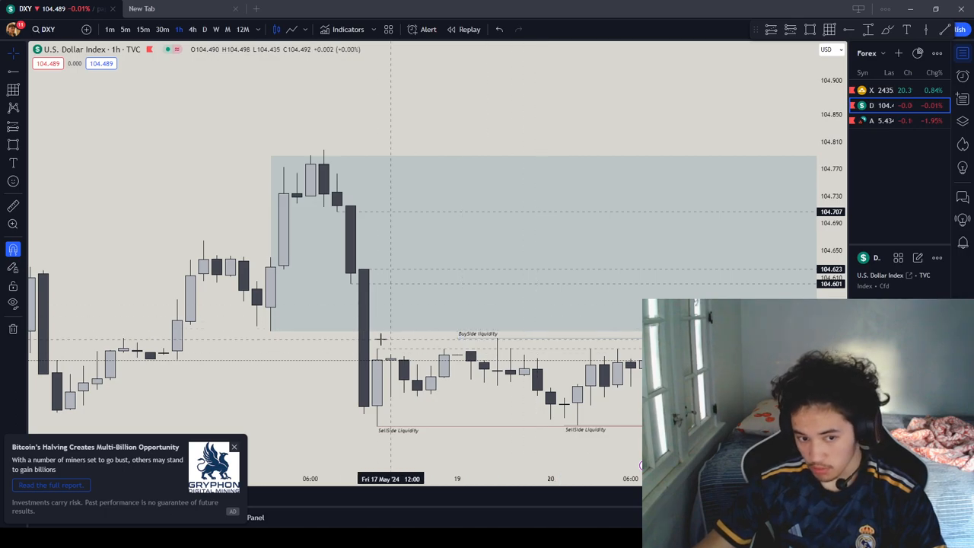
pyautogui.moveTo(368, 322)
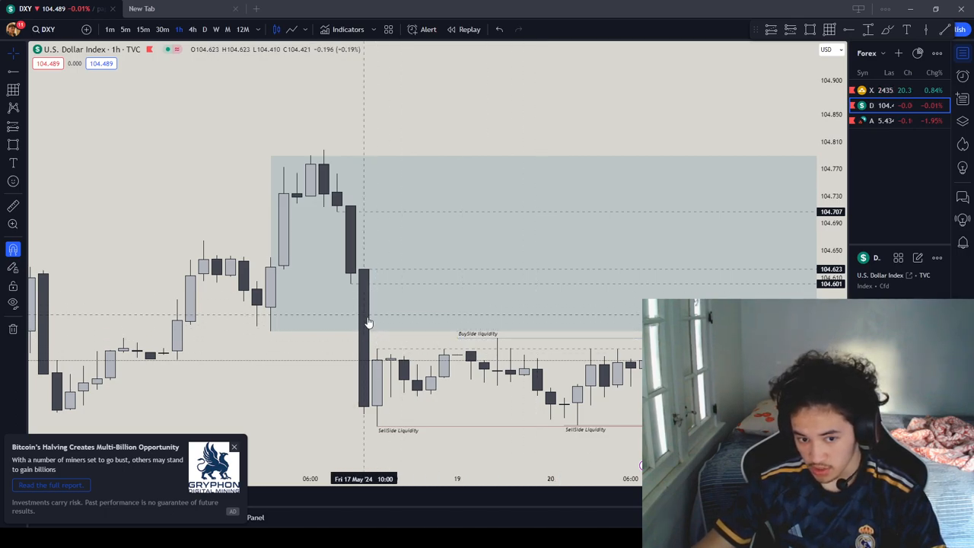
pyautogui.moveTo(510, 353)
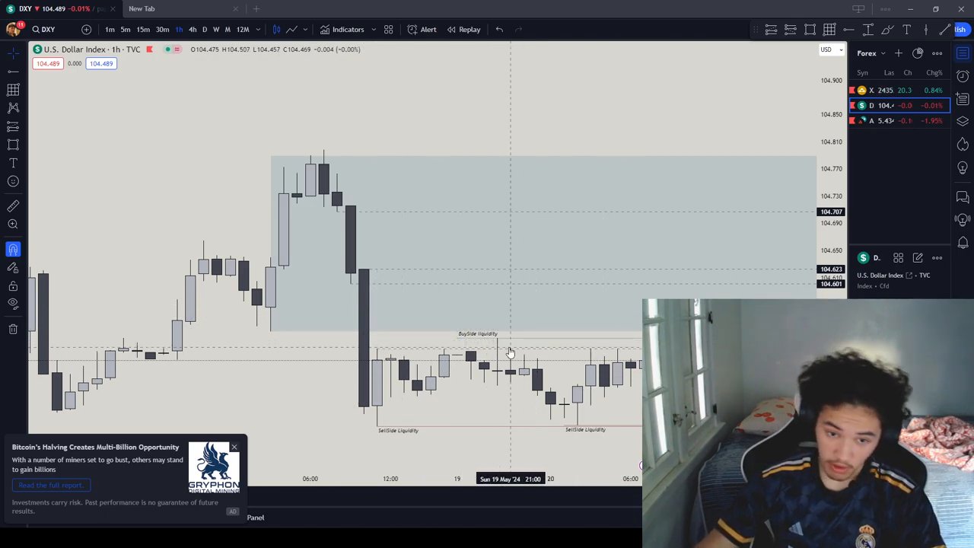
pyautogui.moveTo(367, 237)
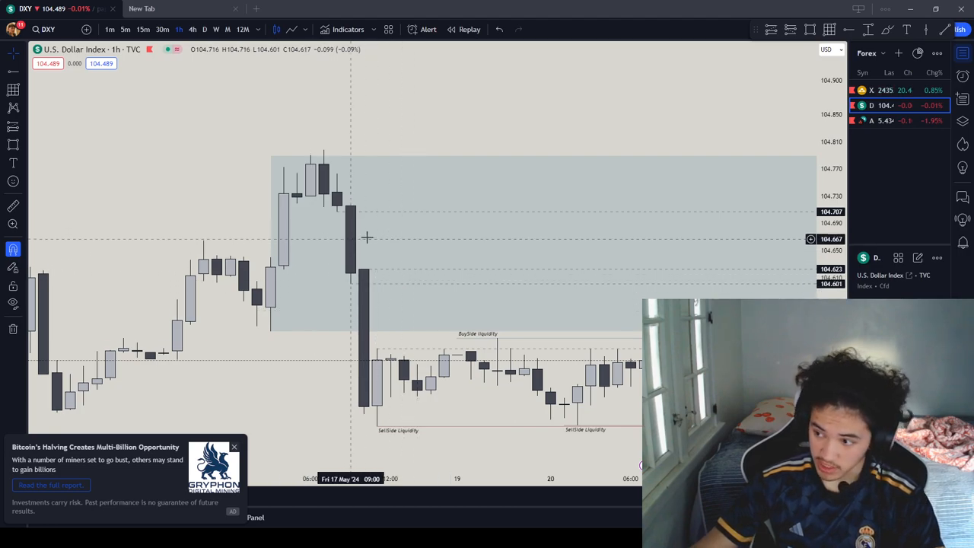